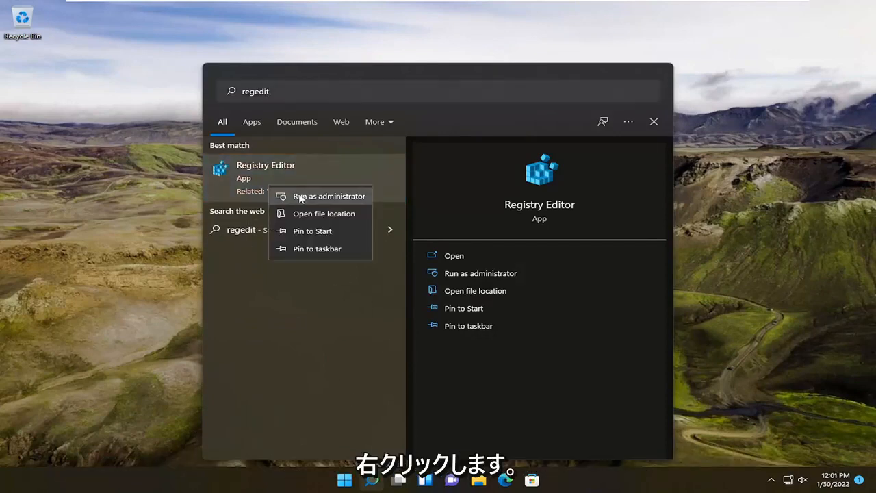
# Step: Run Registry Editor as administrator from Windows Search and approve the UAC prompt
pyautogui.click(328, 195)
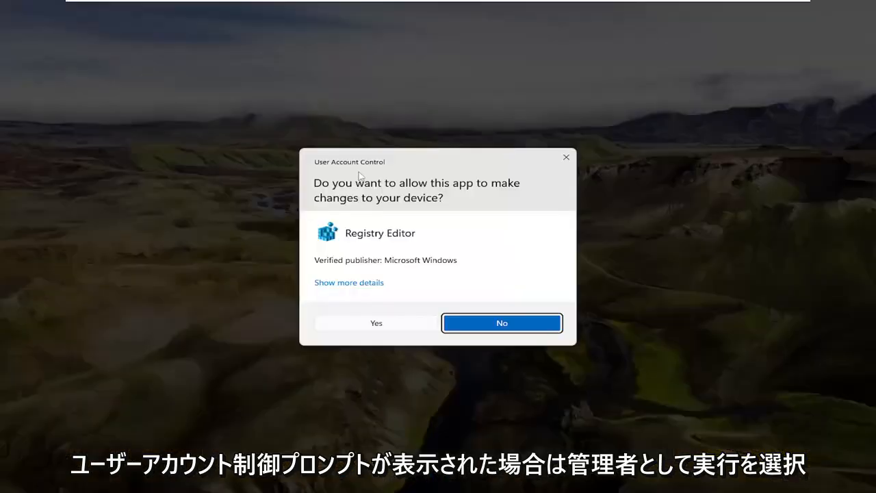
pyautogui.moveTo(376, 336)
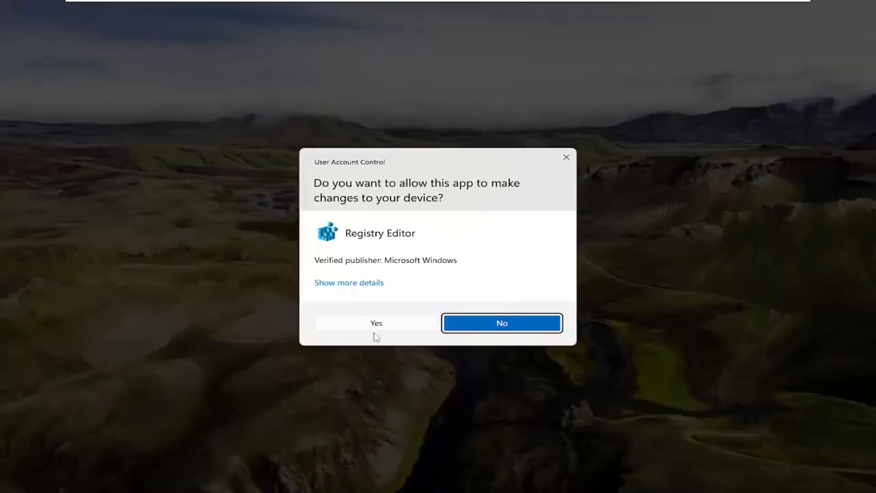
pyautogui.click(375, 324)
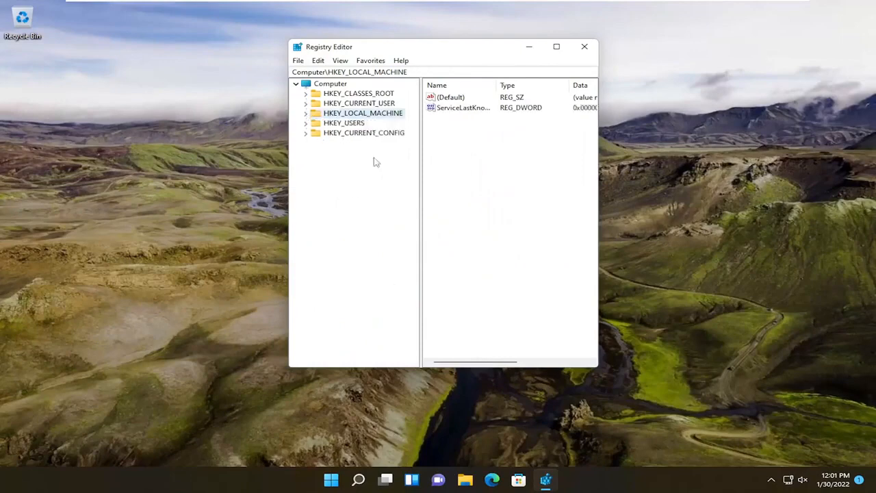
# Step: Drag the window edge to give the key tree and value list more room
pyautogui.moveTo(597, 368); pyautogui.dragTo(778, 408)
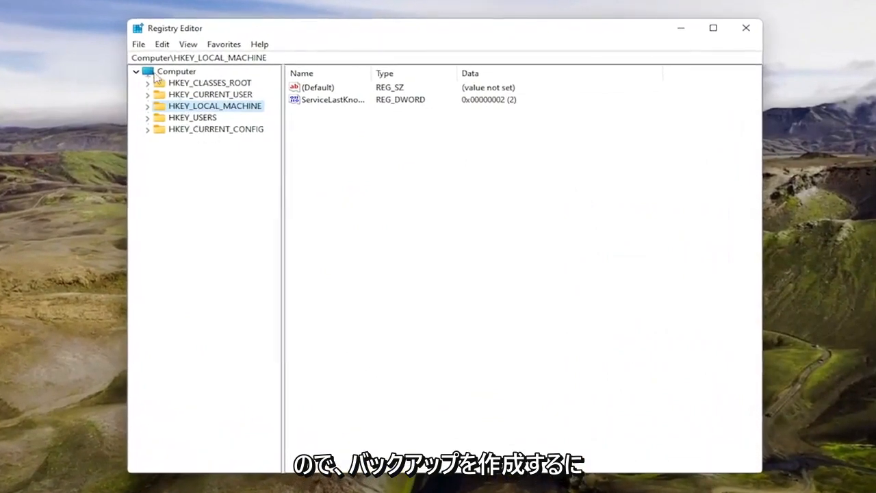
pyautogui.click(139, 44)
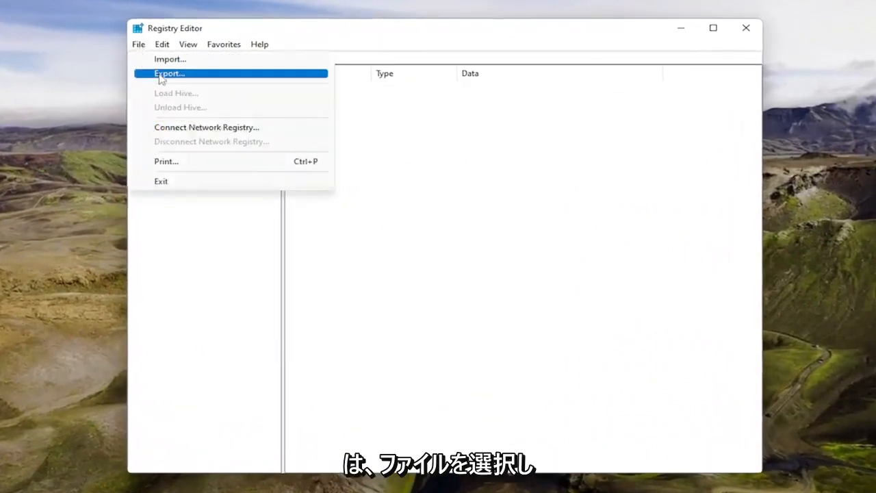
pyautogui.click(170, 74)
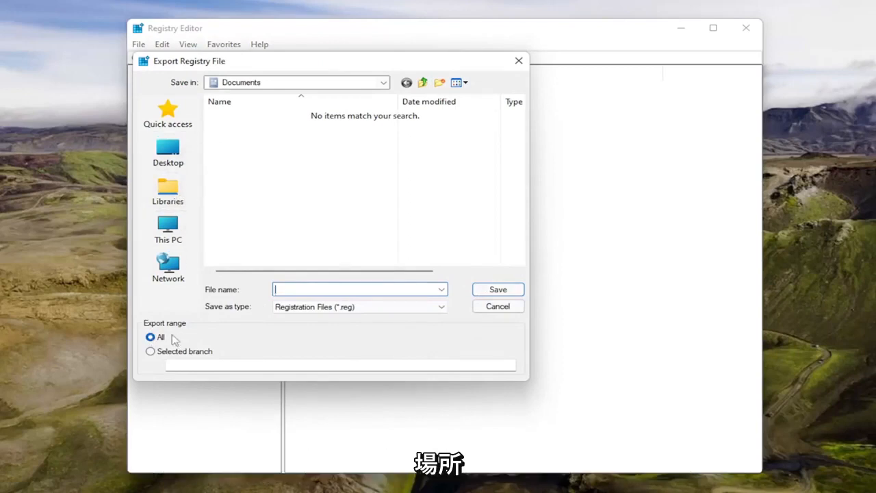
pyautogui.moveTo(515, 313)
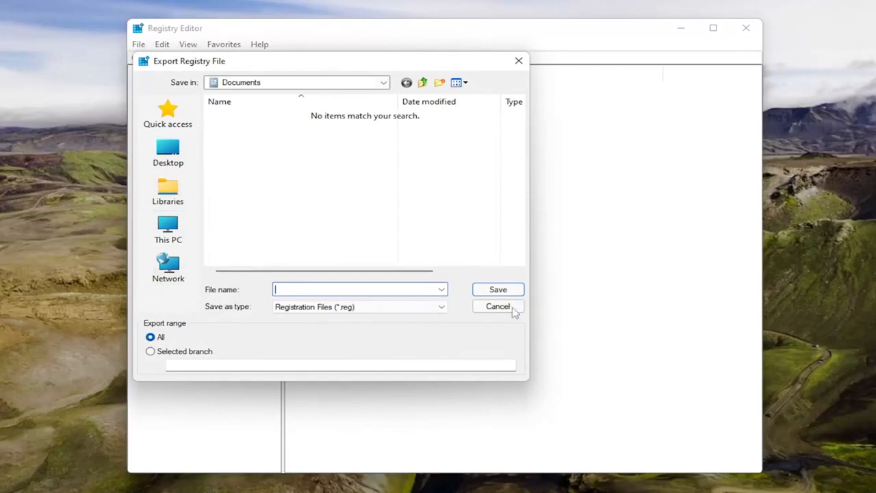
pyautogui.click(498, 307)
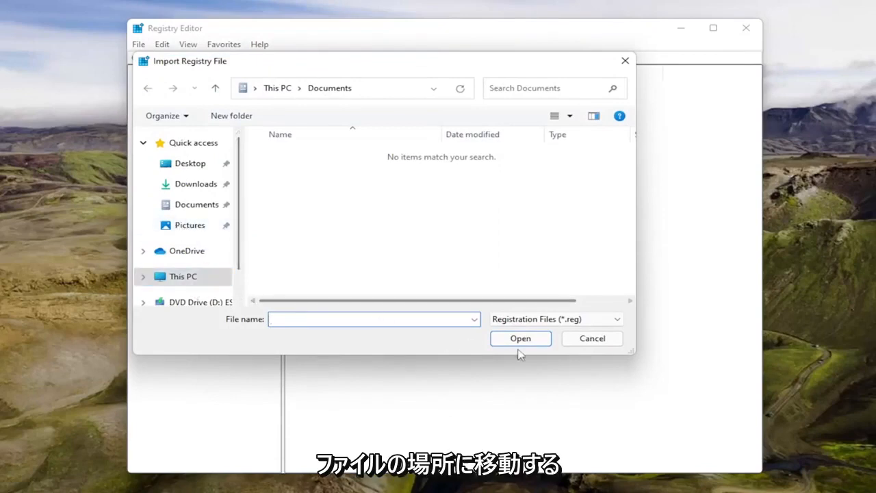
pyautogui.click(592, 338)
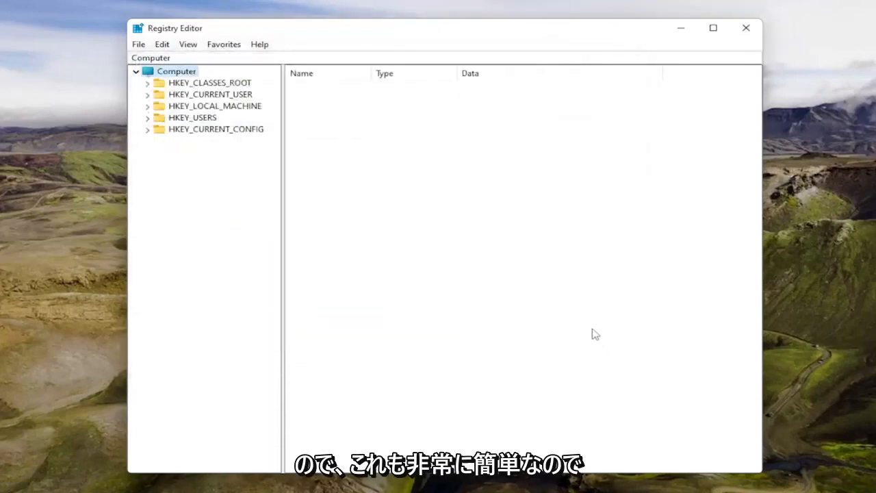
pyautogui.moveTo(290, 114)
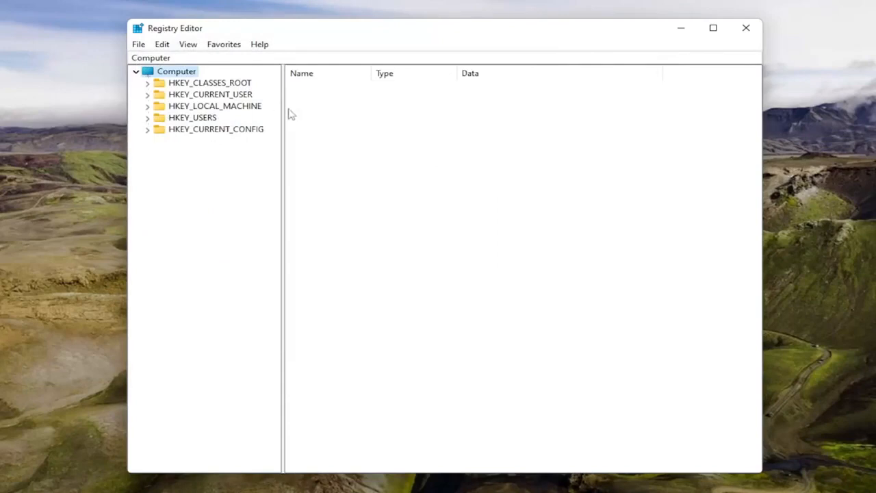
# Step: Expand HKEY_LOCAL_MACHINE > SYSTEM > CurrentControlSet > Control and widen the tree to read its subkeys
pyautogui.doubleClick(214, 106)
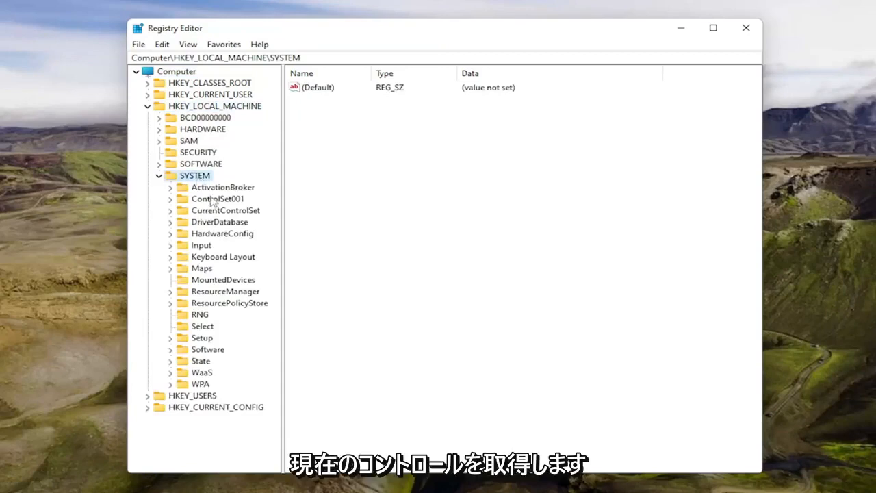
pyautogui.click(216, 199)
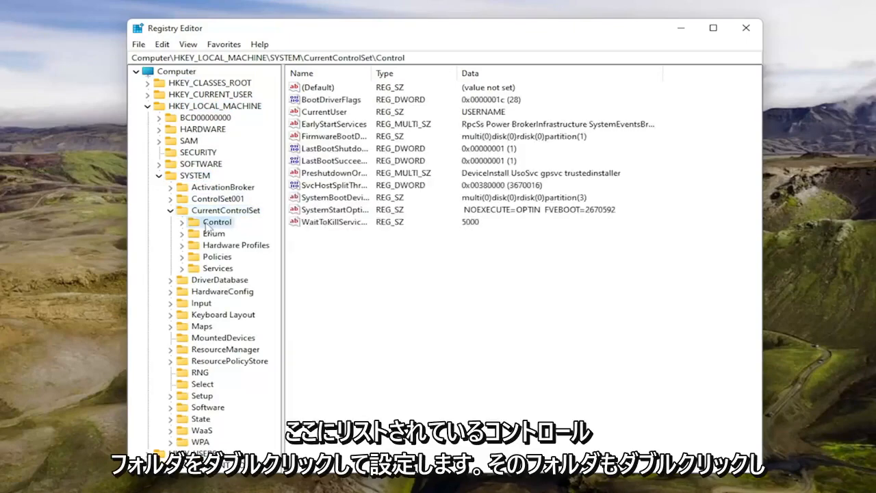
pyautogui.doubleClick(216, 222)
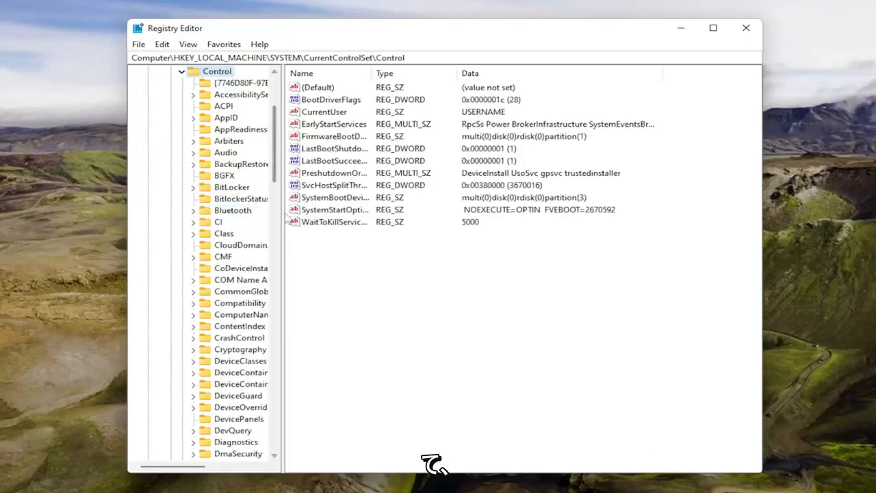
pyautogui.scroll(-3)
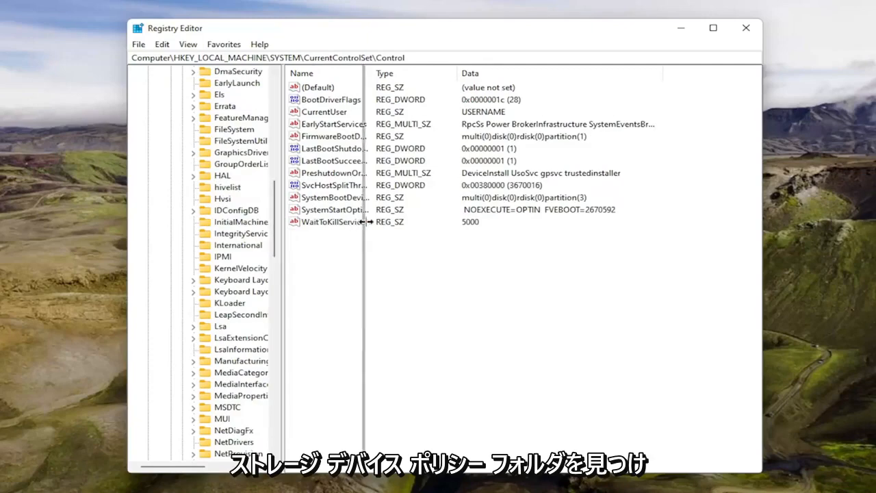
pyautogui.click(254, 373)
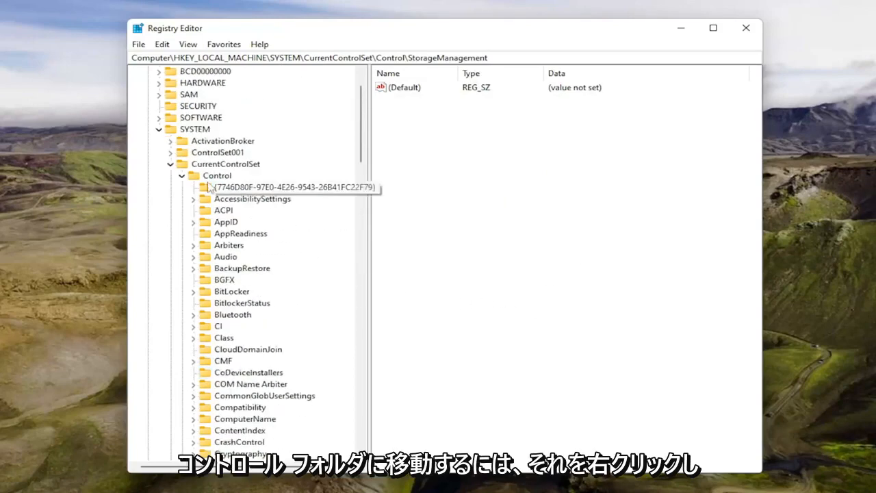
# Step: Add a new key named StorageDevicePolicies under Control via its context menu
pyautogui.rightClick(216, 176)
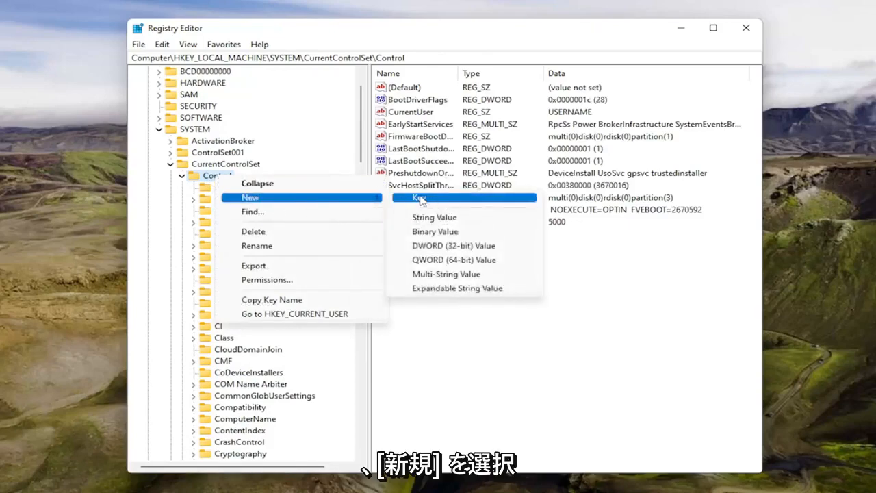
pyautogui.click(421, 197)
pyautogui.write('StorageDevicePolicies')
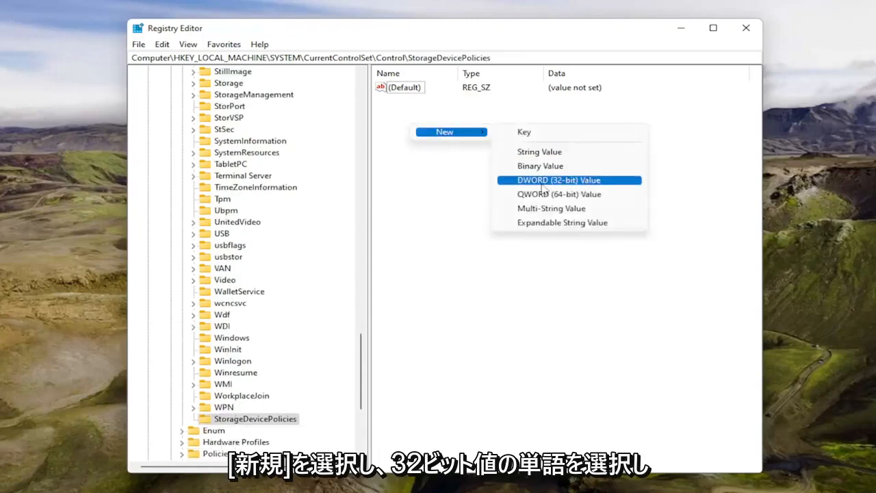
# Step: Create a DWORD (32-bit) value in StorageDevicePolicies and name it WriteProtect
pyautogui.click(559, 181)
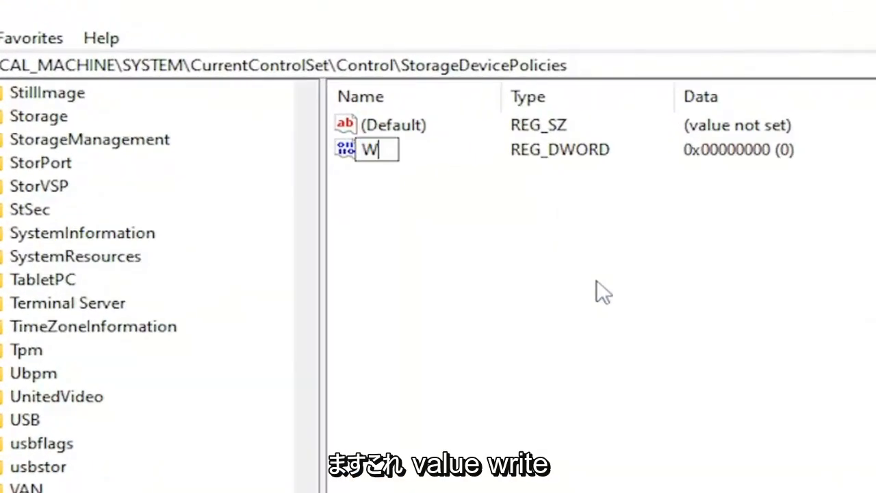
pyautogui.write('riteProt')
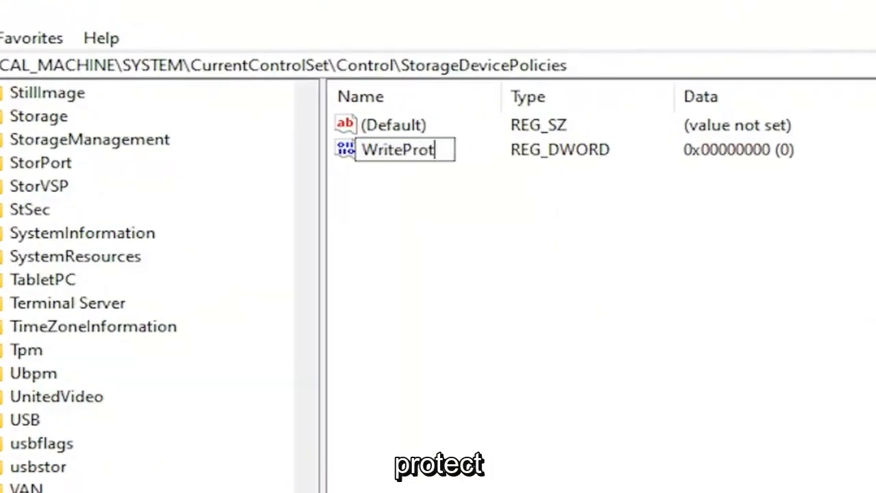
pyautogui.write('ect')
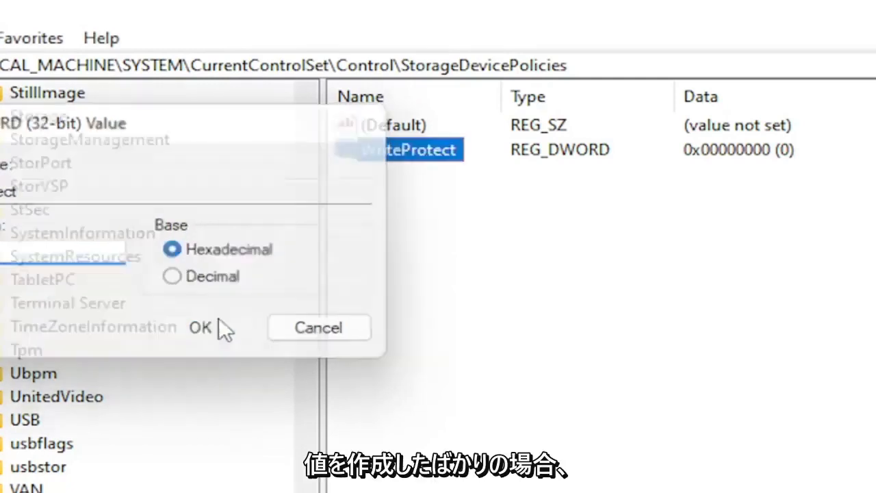
# Step: Confirm WriteProtect's value data as 0 in hexadecimal and close the edit dialog
pyautogui.click(200, 327)
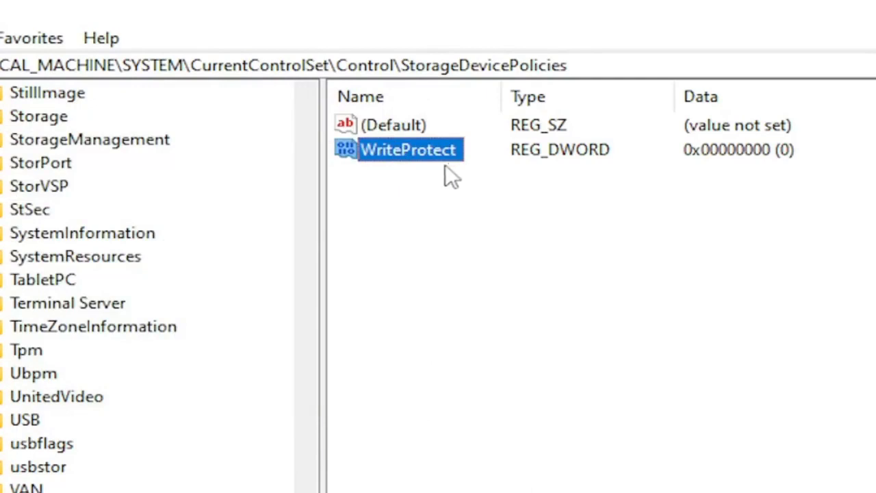
pyautogui.moveTo(345, 168)
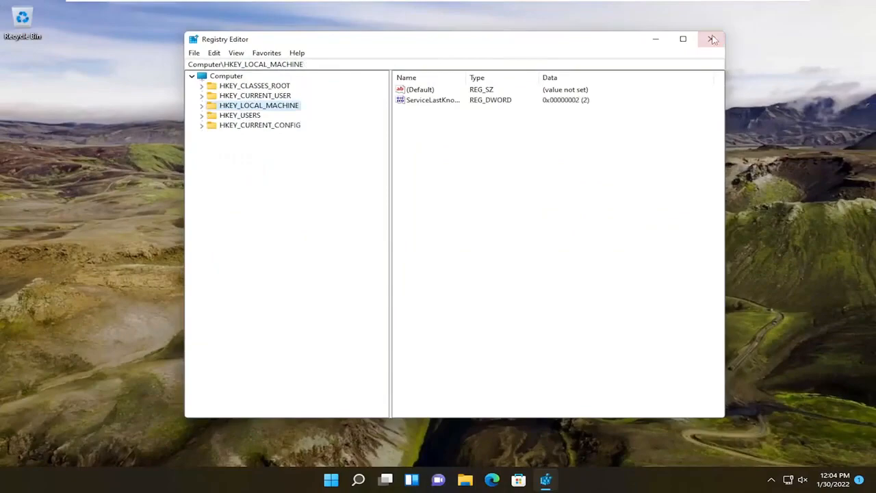
# Step: Restart Windows from the Start button's Shut down or sign out menu
pyautogui.rightClick(332, 479)
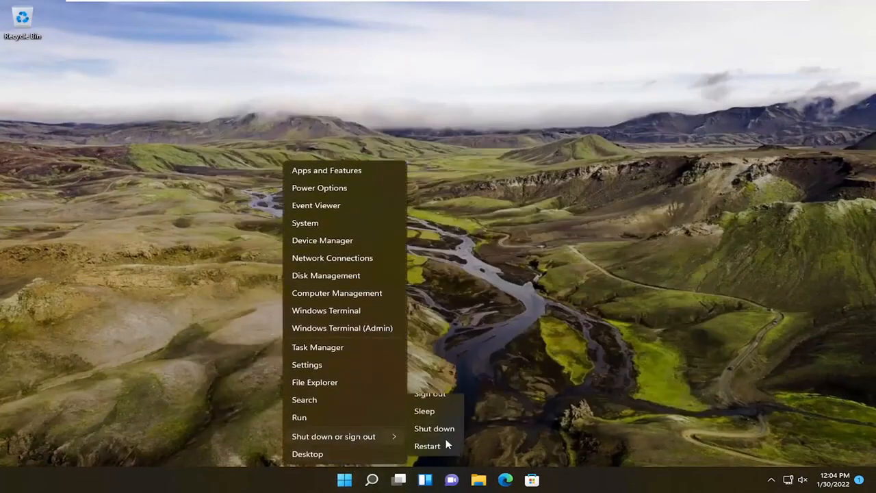
pyautogui.click(427, 446)
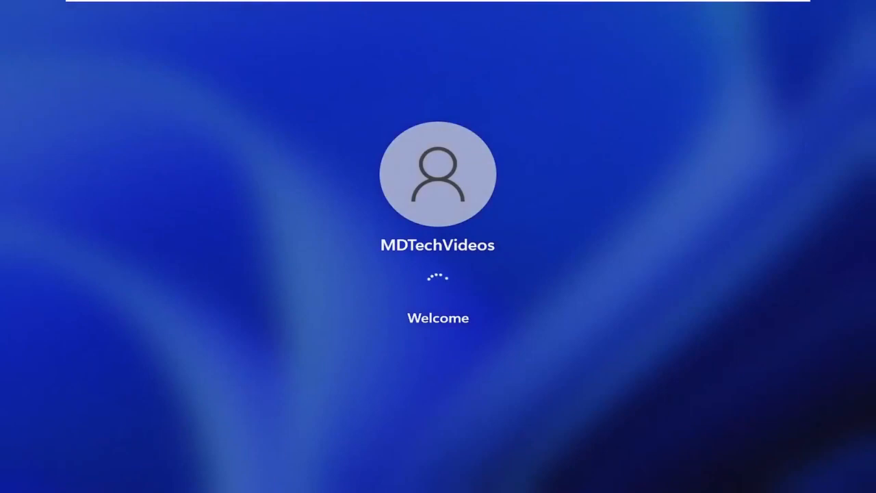